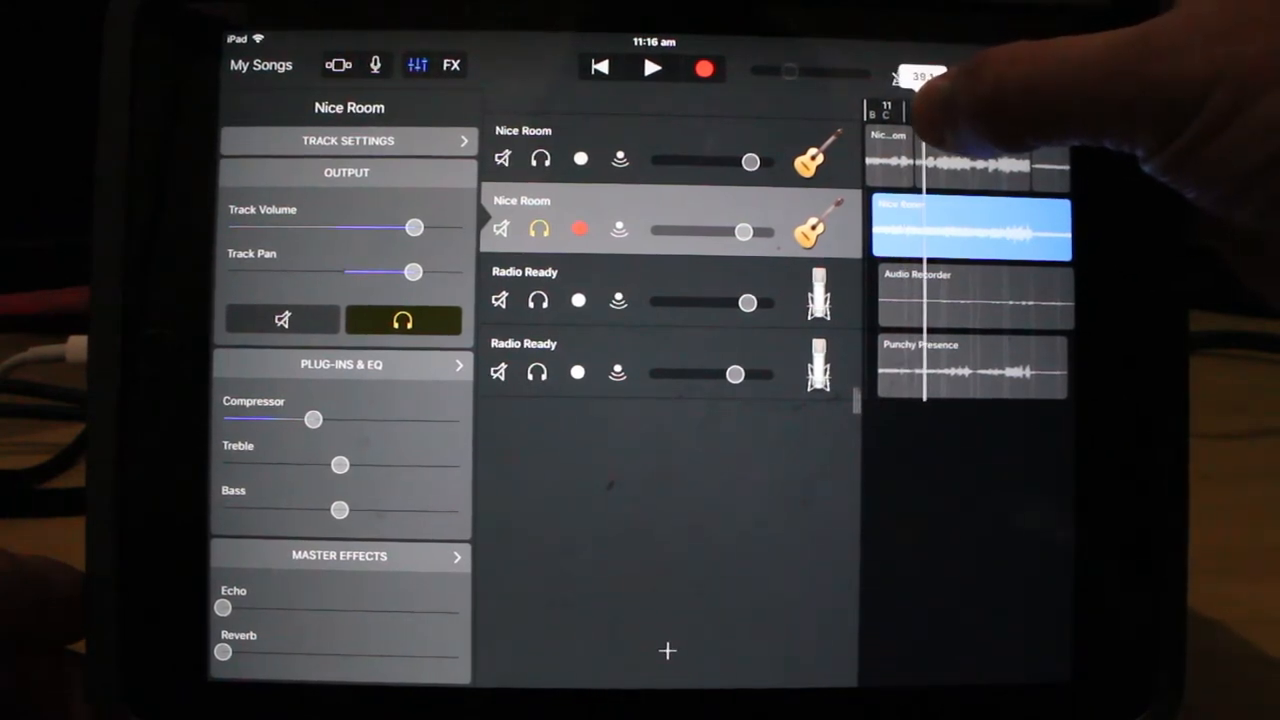
# - Audition the Punchy Presence Radio Ready vocal on the fourth track alone
pyautogui.click(648, 66)
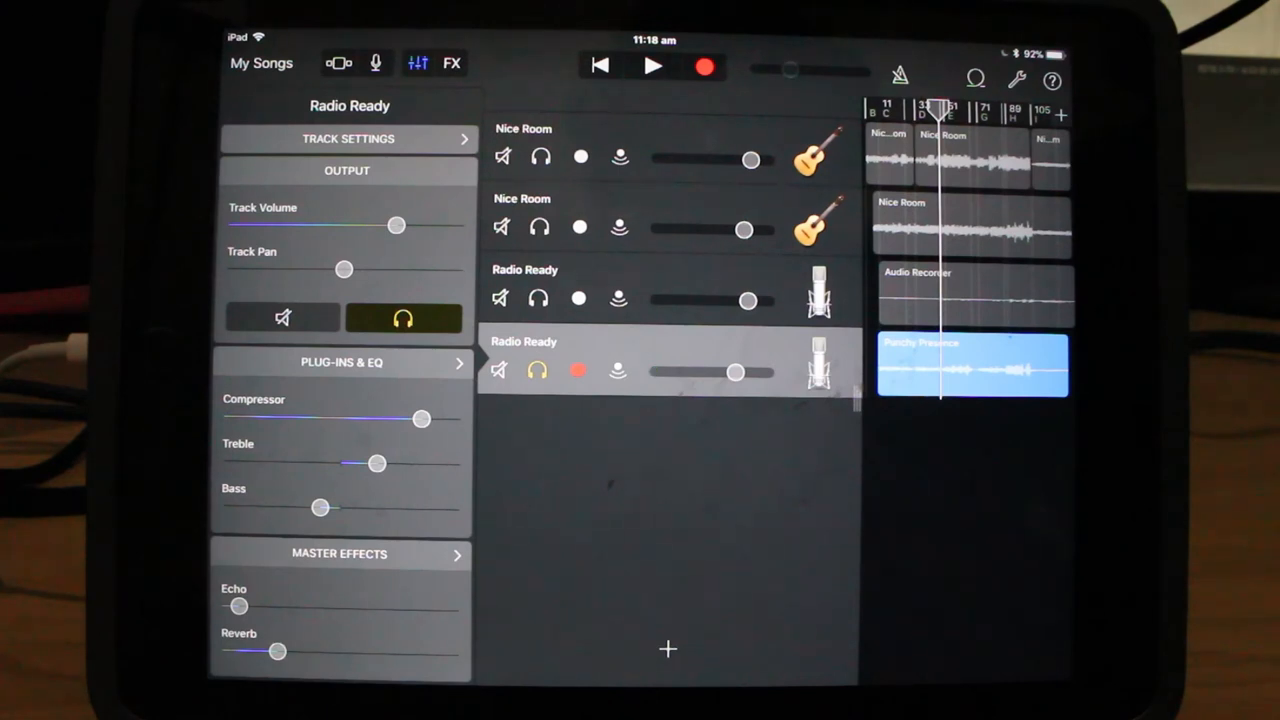
# - Turn off solo on the Punchy Presence vocal and play all four tracks together
pyautogui.click(538, 370)
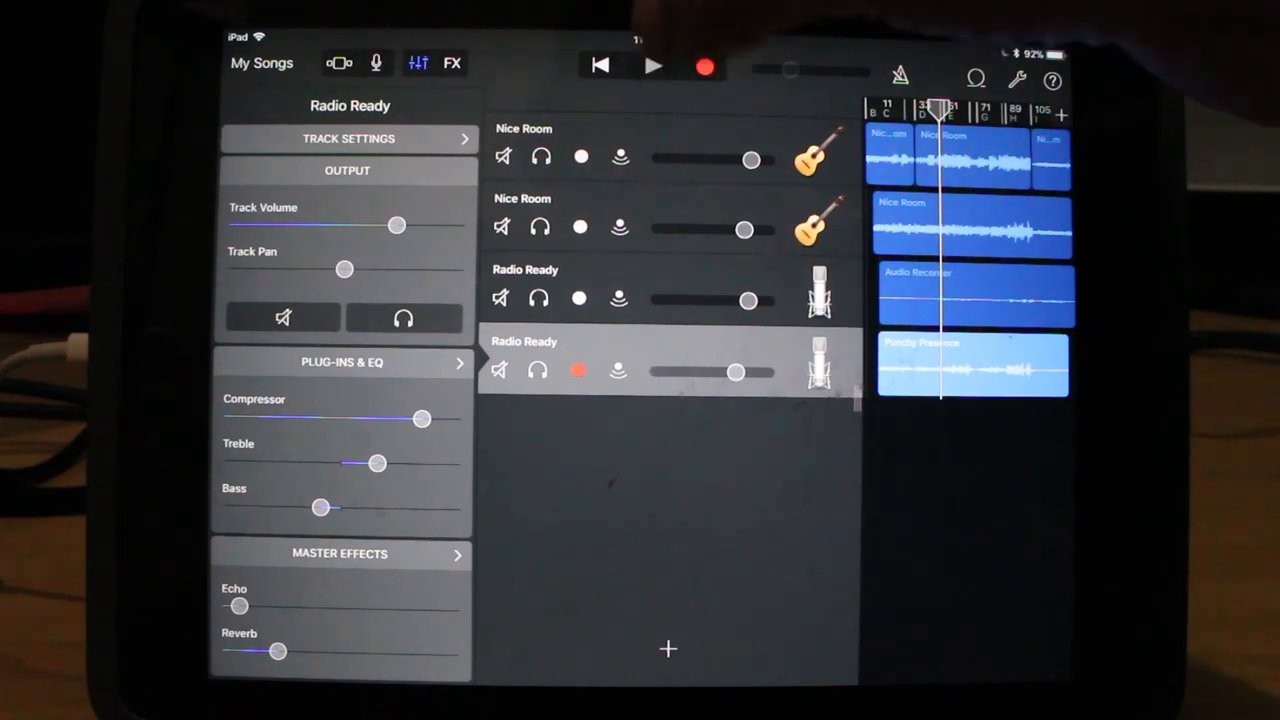
pyautogui.click(652, 64)
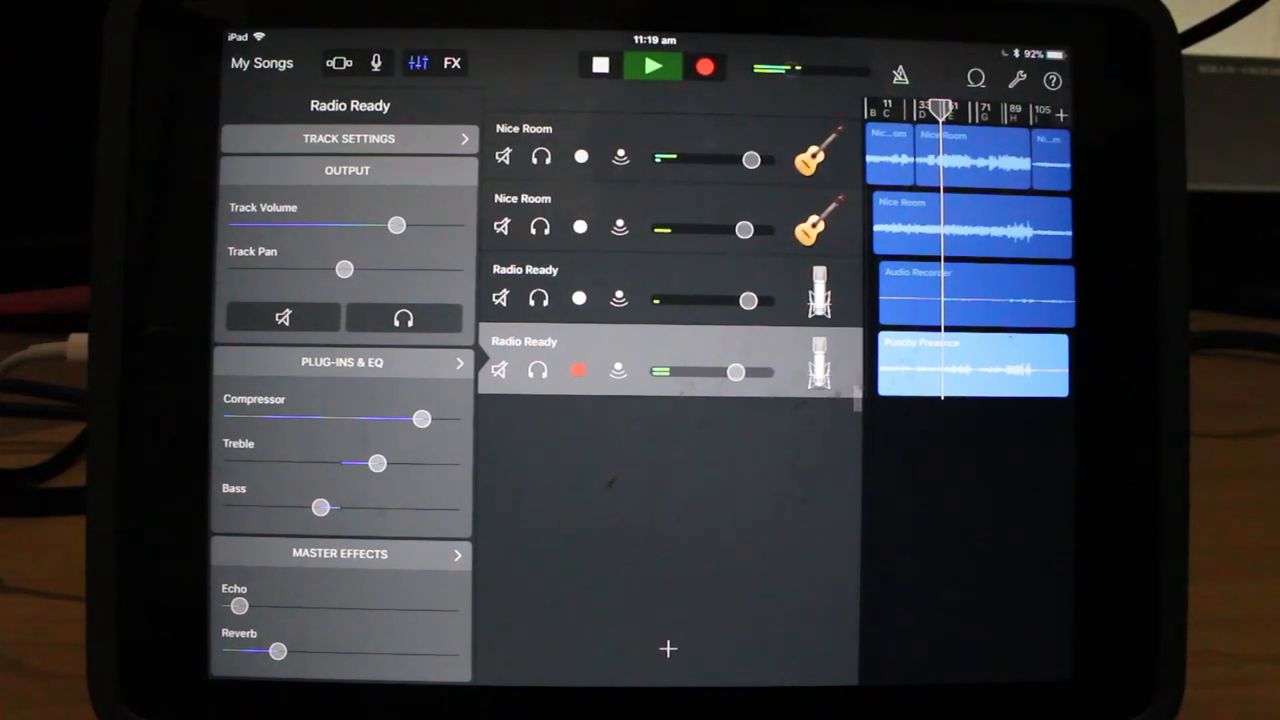